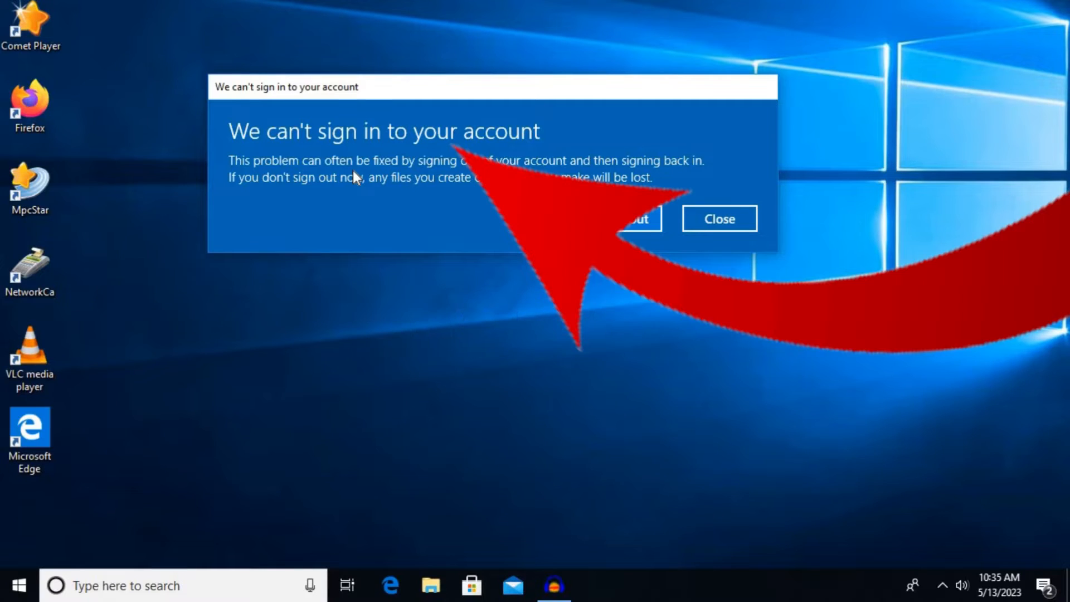
{"action": "mouse_move", "coordinate": [413, 141]}
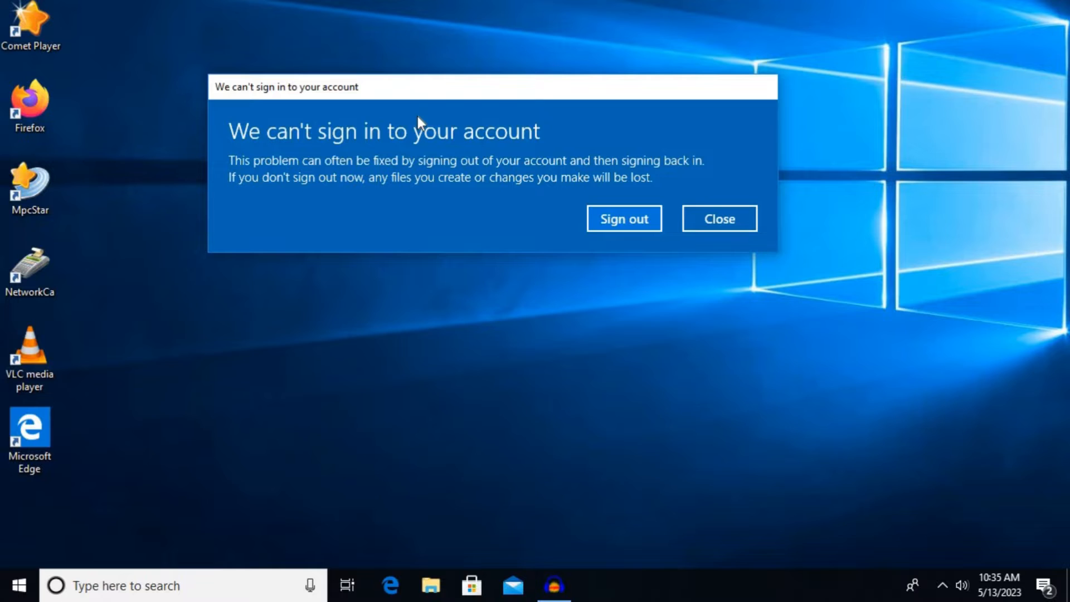
Close the 'We can't sign in to your account' error message
{"action": "left_click", "coordinate": [719, 219]}
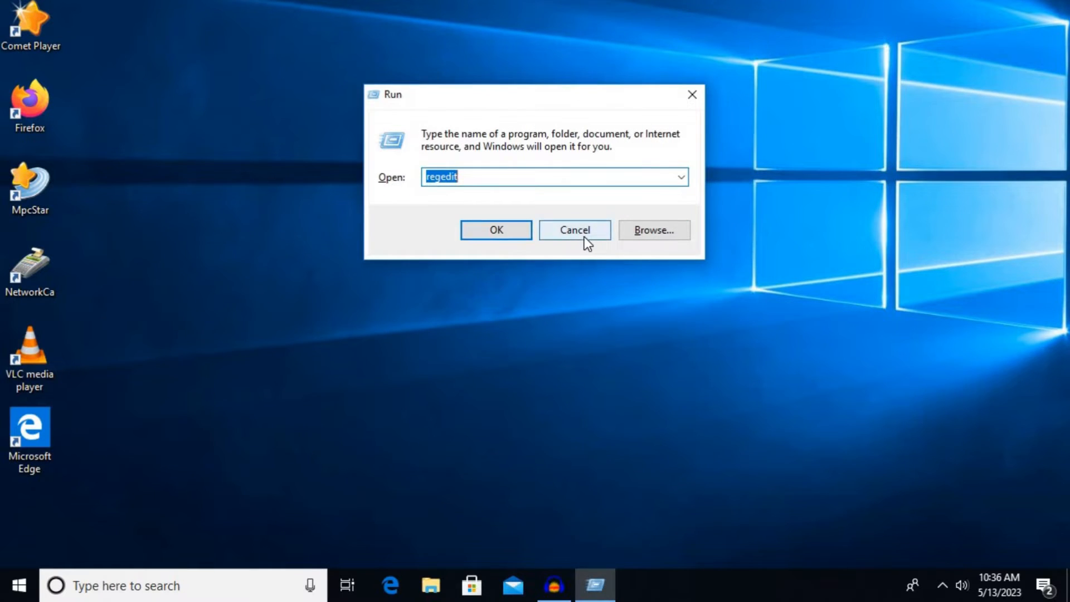
Search Start for Run, enter regedit, and launch Registry Editor
{"action": "left_click", "coordinate": [19, 586]}
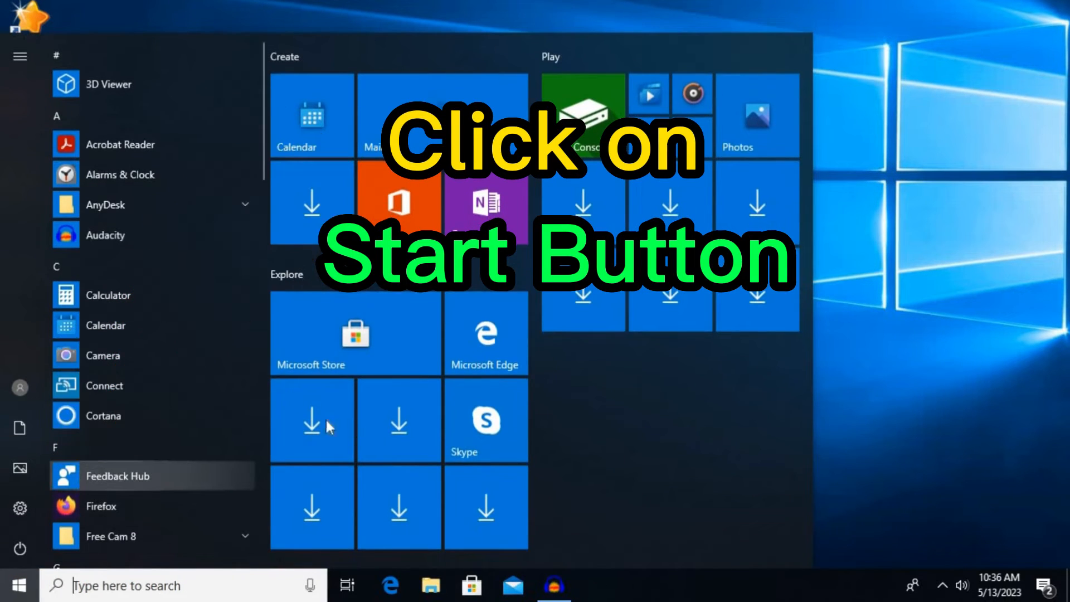
{"action": "left_click", "coordinate": [16, 585]}
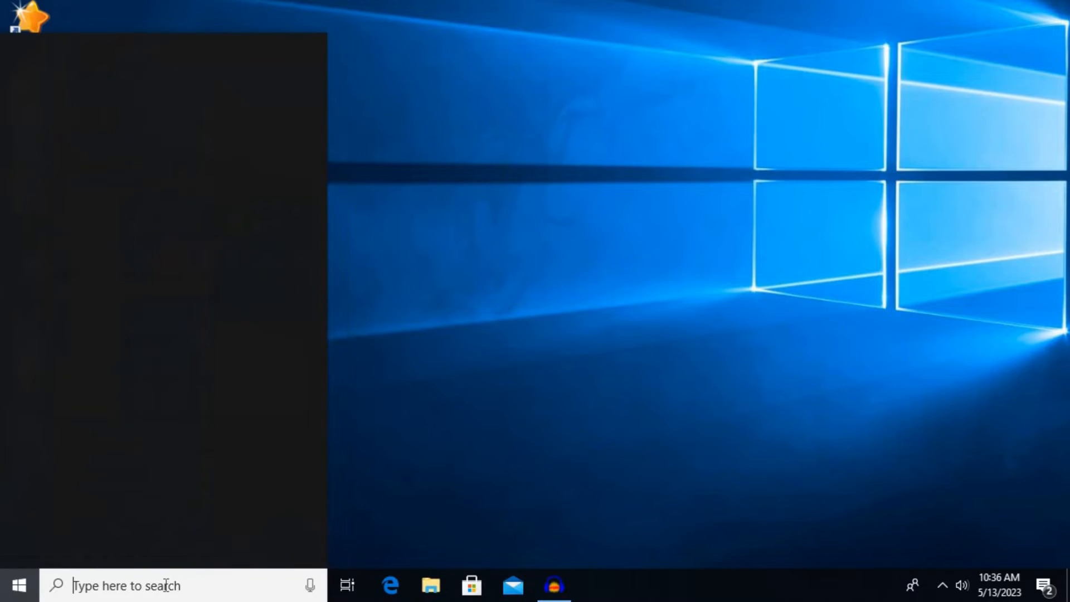
{"action": "type", "text": "run"}
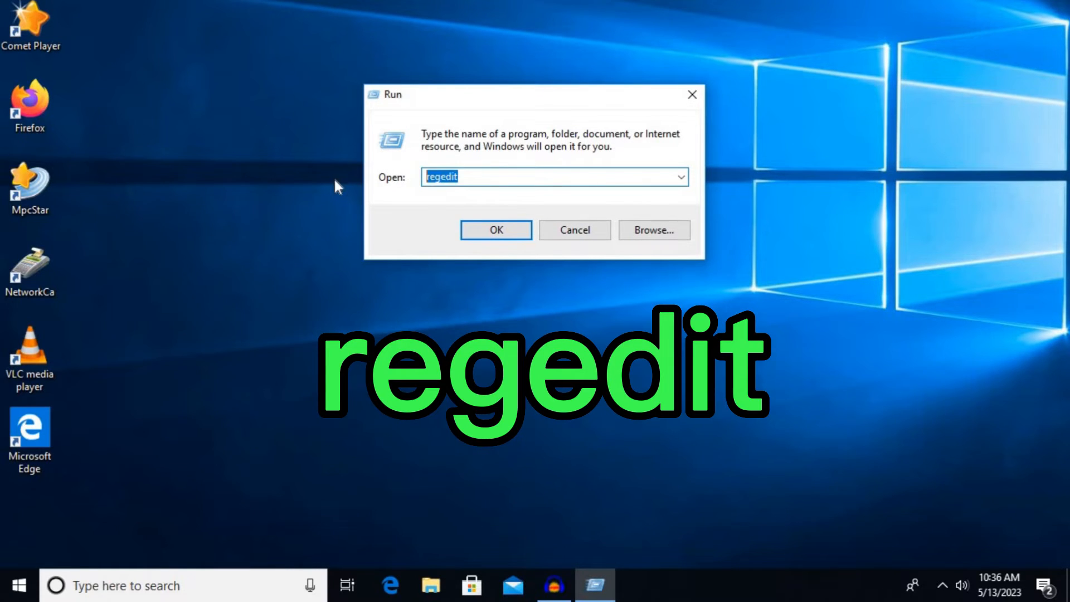
{"action": "type", "text": "reg"}
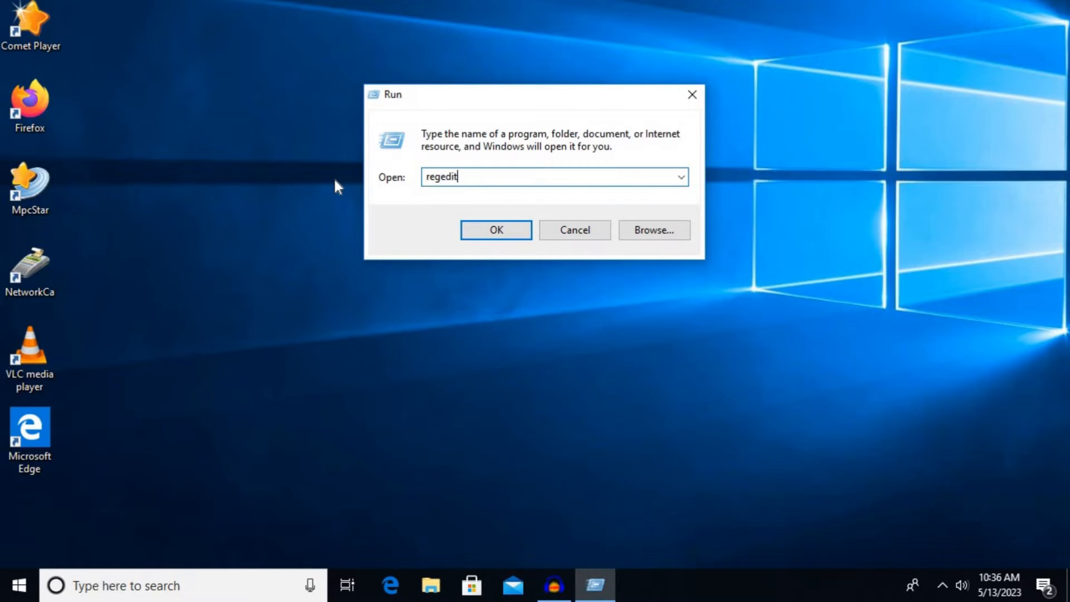
{"action": "mouse_move", "coordinate": [406, 198]}
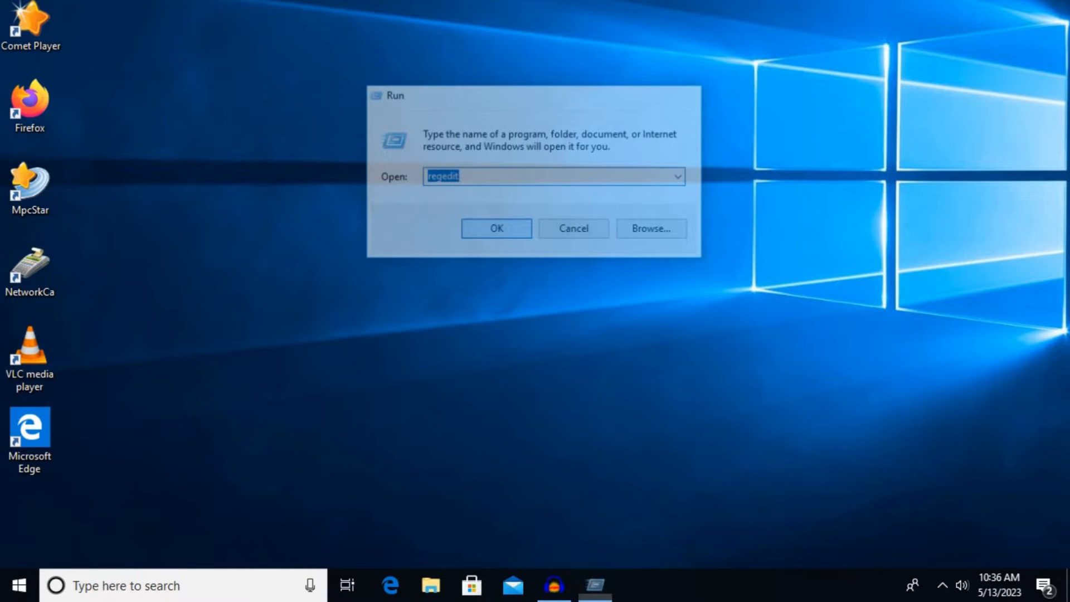
{"action": "left_click", "coordinate": [495, 228]}
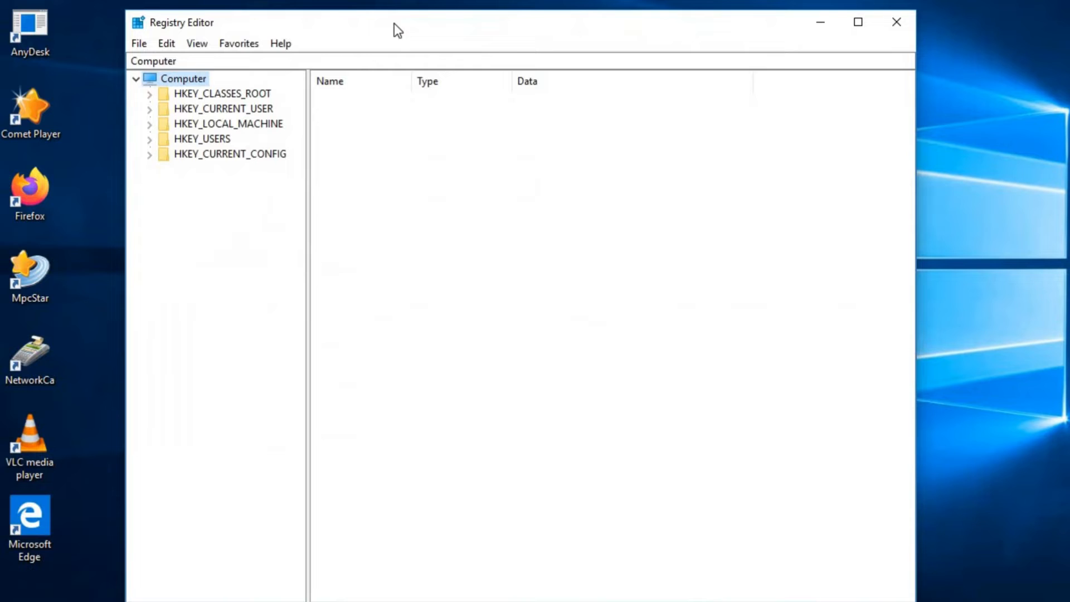
{"action": "mouse_move", "coordinate": [199, 159]}
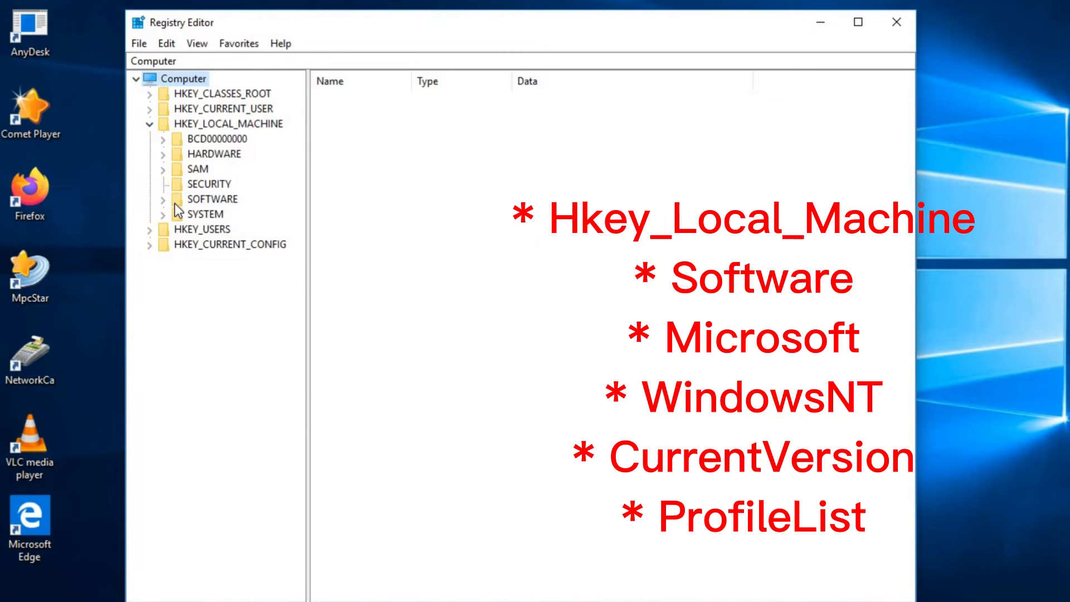
Expand HKEY_LOCAL_MACHINE\SOFTWARE and scroll down toward Microsoft
{"action": "left_click", "coordinate": [161, 199]}
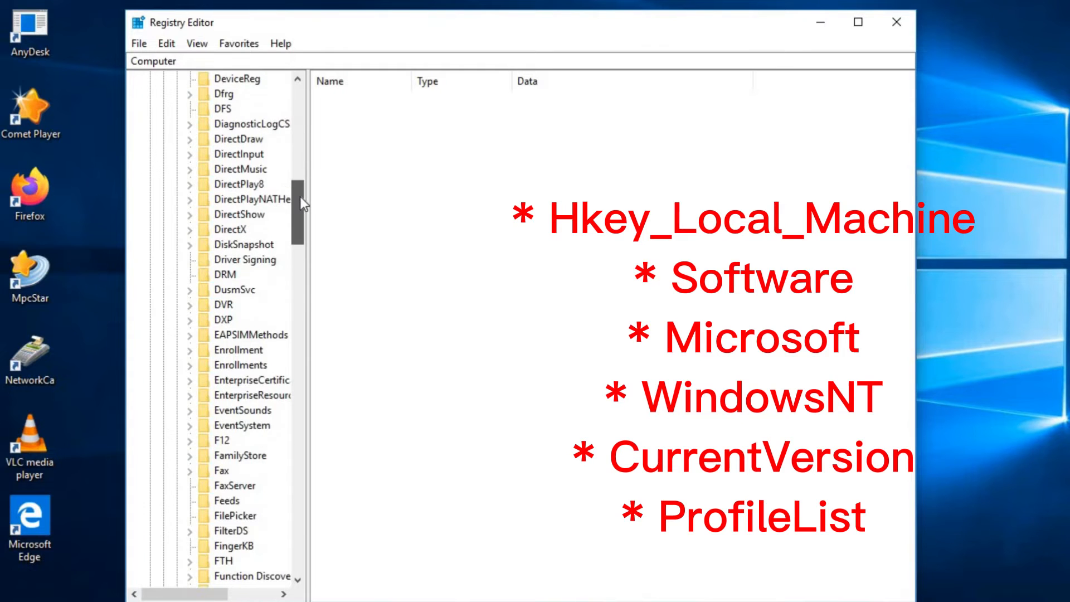
{"action": "scroll", "scroll_direction": "down", "scroll_amount": 3}
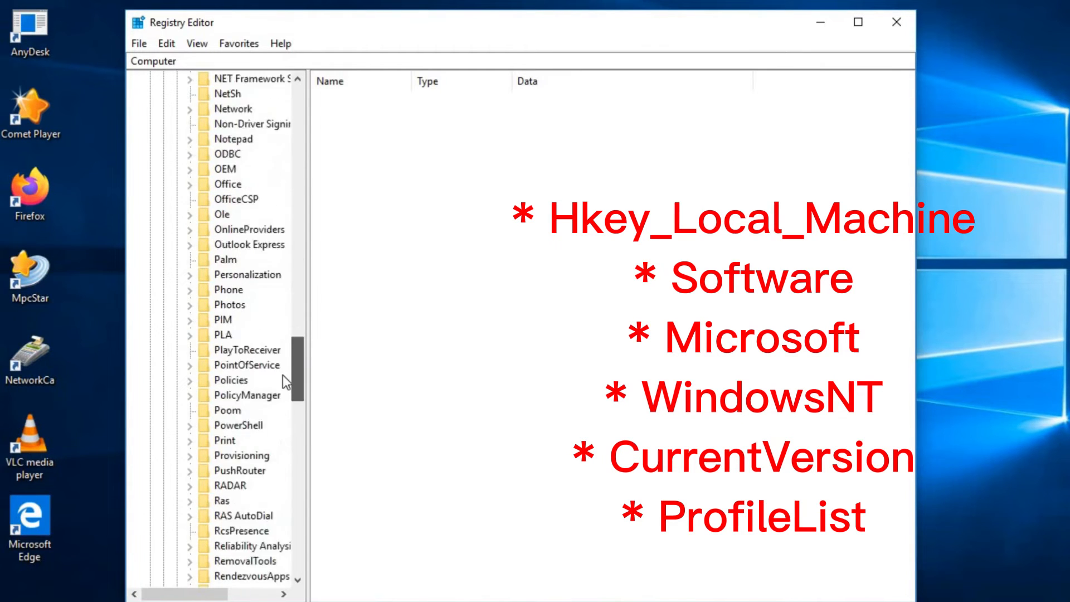
{"action": "scroll", "scroll_direction": "down", "scroll_amount": 3}
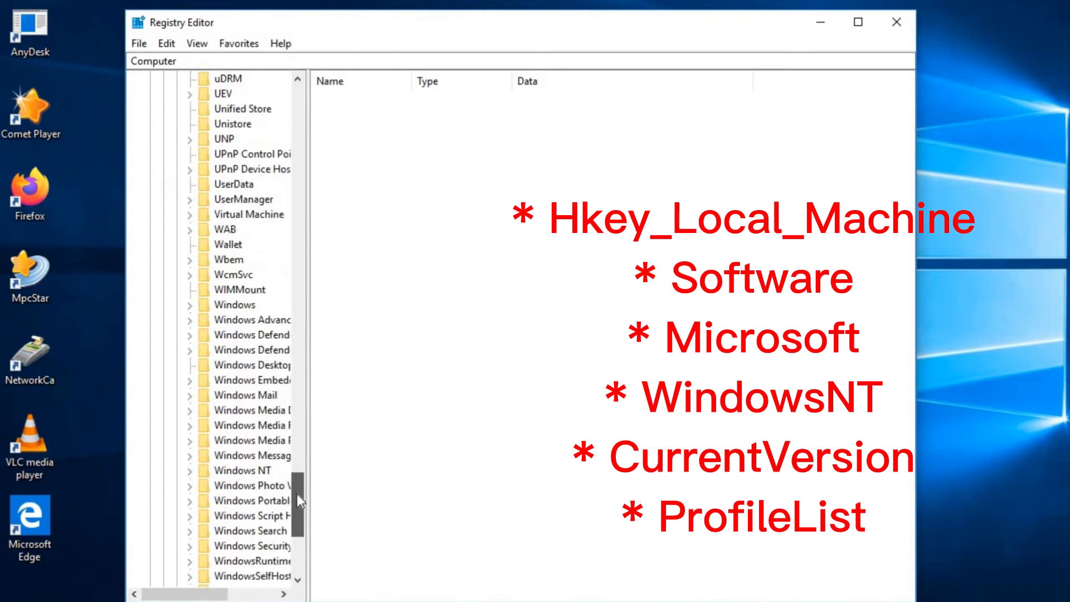
{"action": "scroll", "scroll_direction": "down", "scroll_amount": 3}
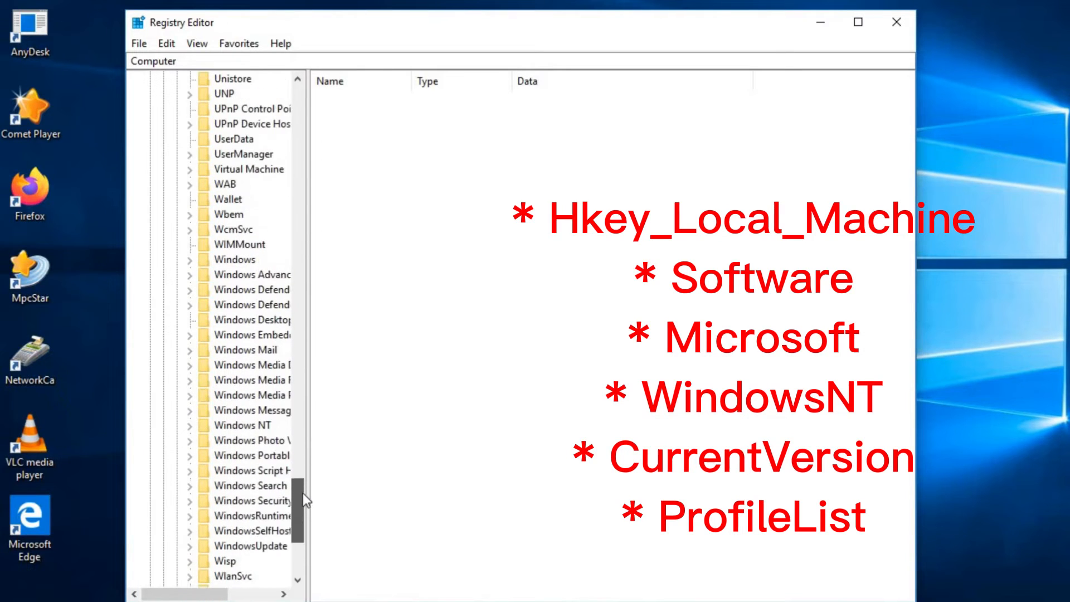
Expand Windows NT\CurrentVersion and open ProfileList to show its profile subkeys
{"action": "left_click", "coordinate": [188, 440]}
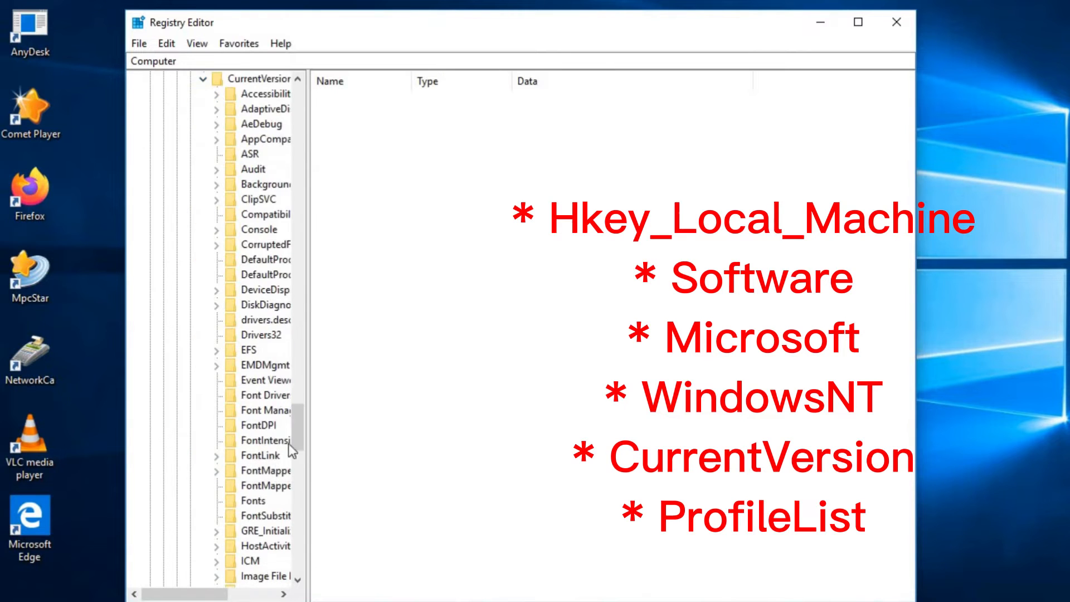
{"action": "scroll", "scroll_direction": "down", "scroll_amount": 3}
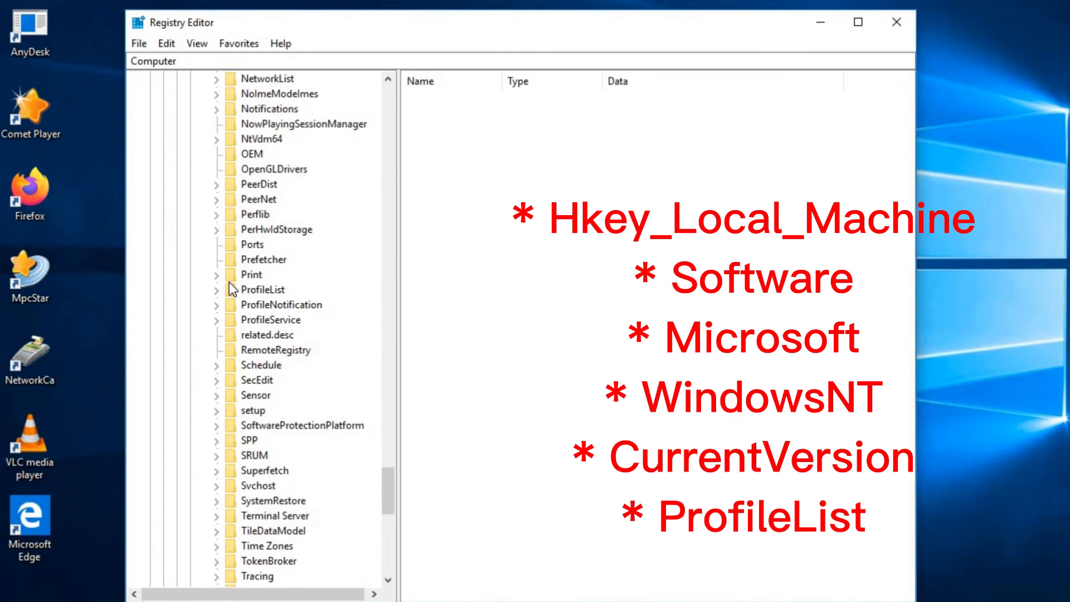
{"action": "mouse_move", "coordinate": [219, 297]}
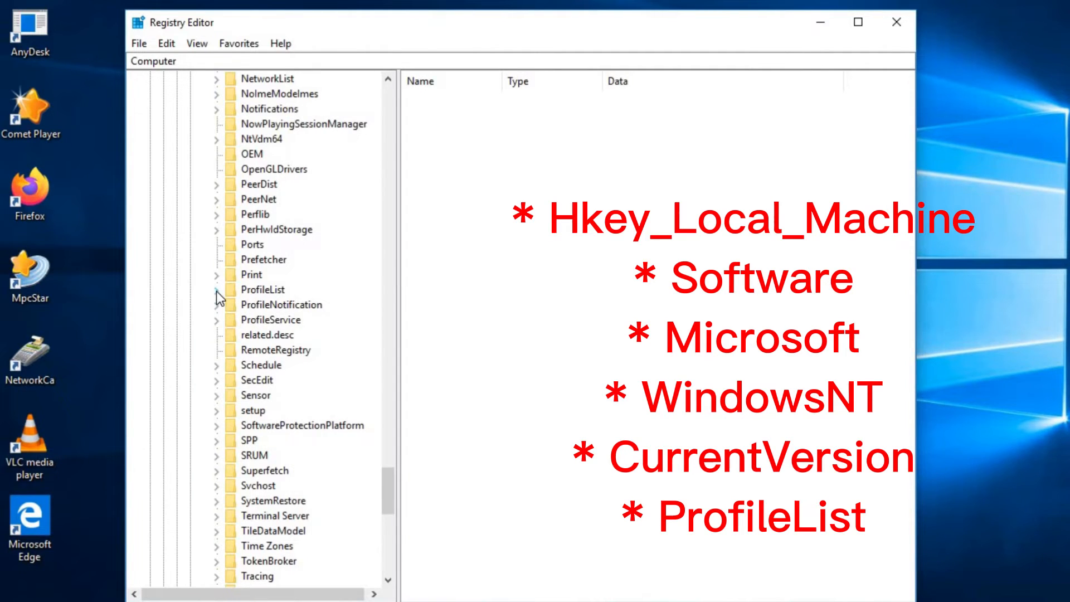
{"action": "left_click", "coordinate": [216, 289]}
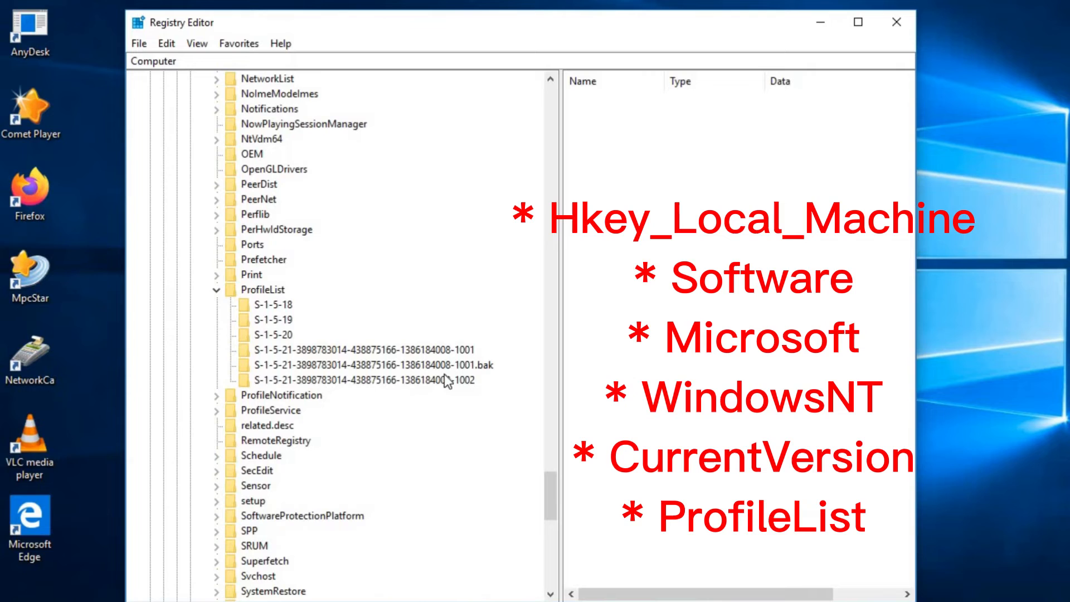
Compare ProfileImagePath of the .bak, 1002 and 1001 profile keys, ending on 1001
{"action": "left_click", "coordinate": [365, 349]}
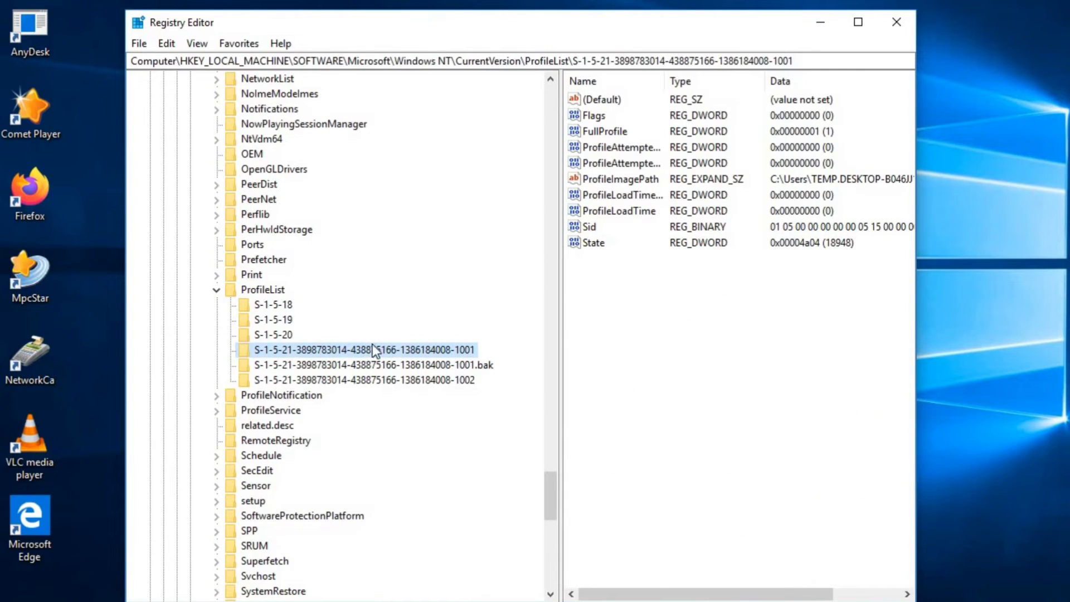
{"action": "mouse_move", "coordinate": [919, 193]}
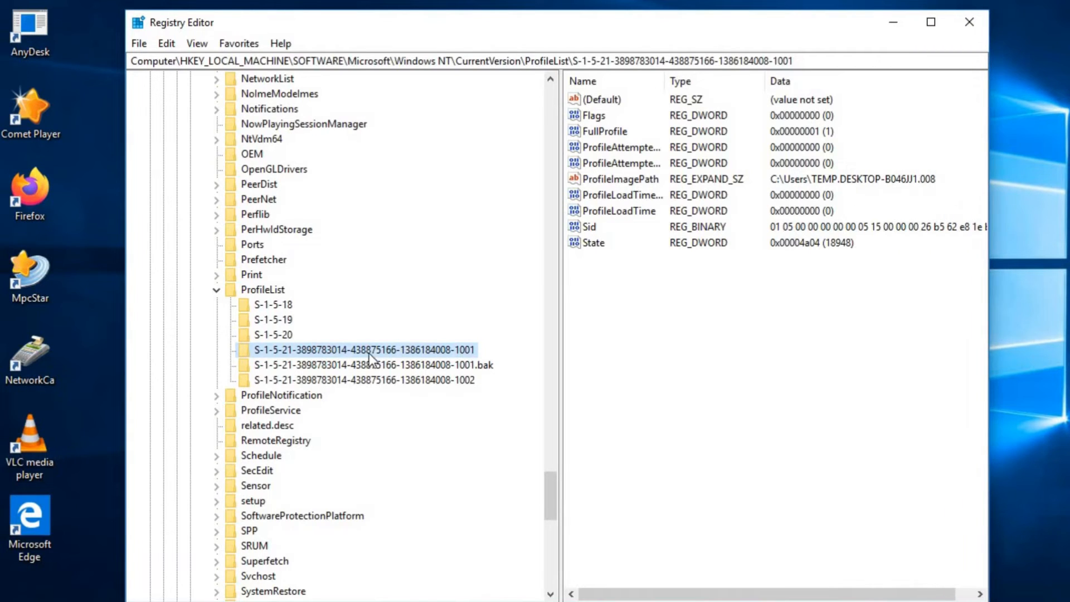
{"action": "mouse_move", "coordinate": [526, 306]}
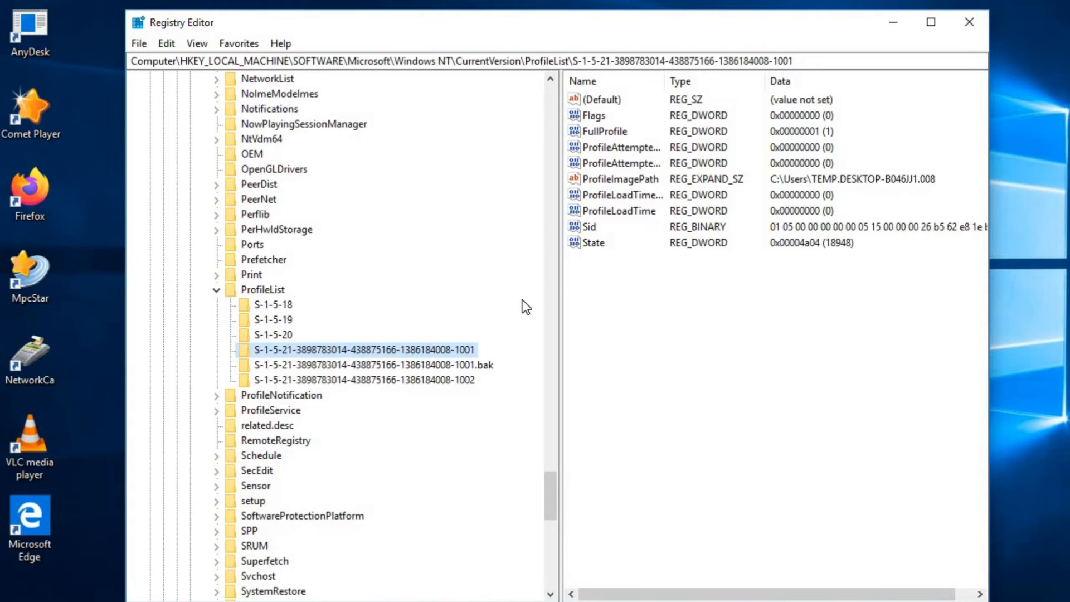
{"action": "left_click", "coordinate": [374, 364]}
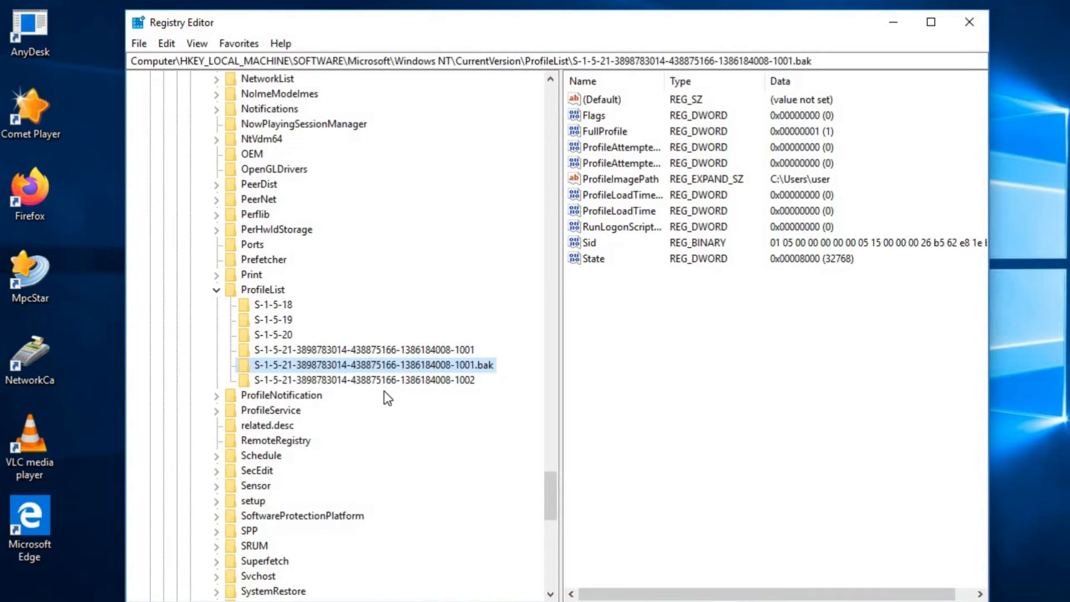
{"action": "left_click", "coordinate": [364, 380]}
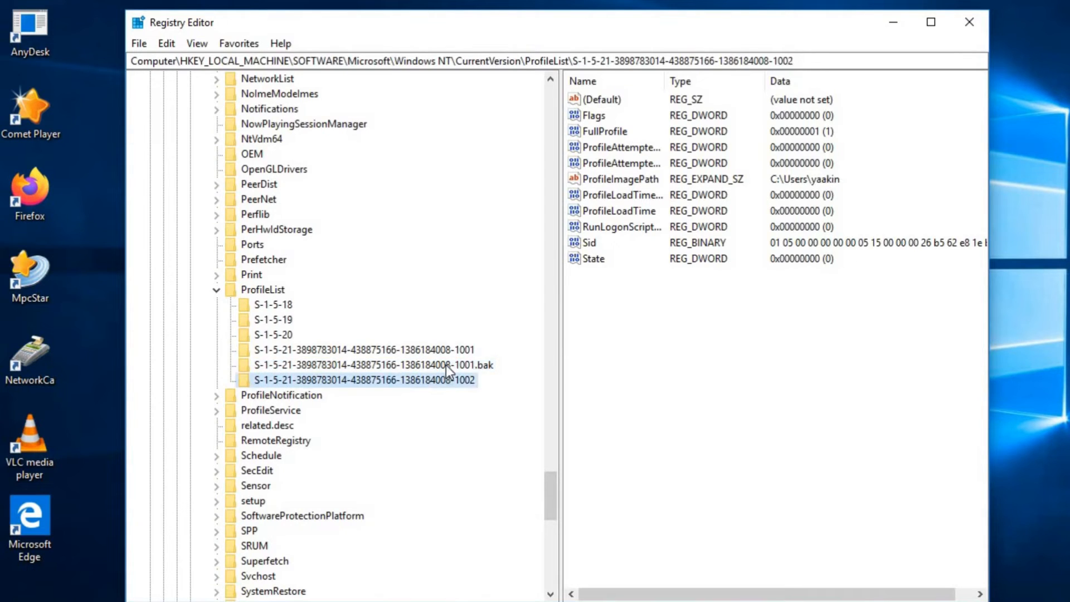
{"action": "left_click", "coordinate": [358, 349]}
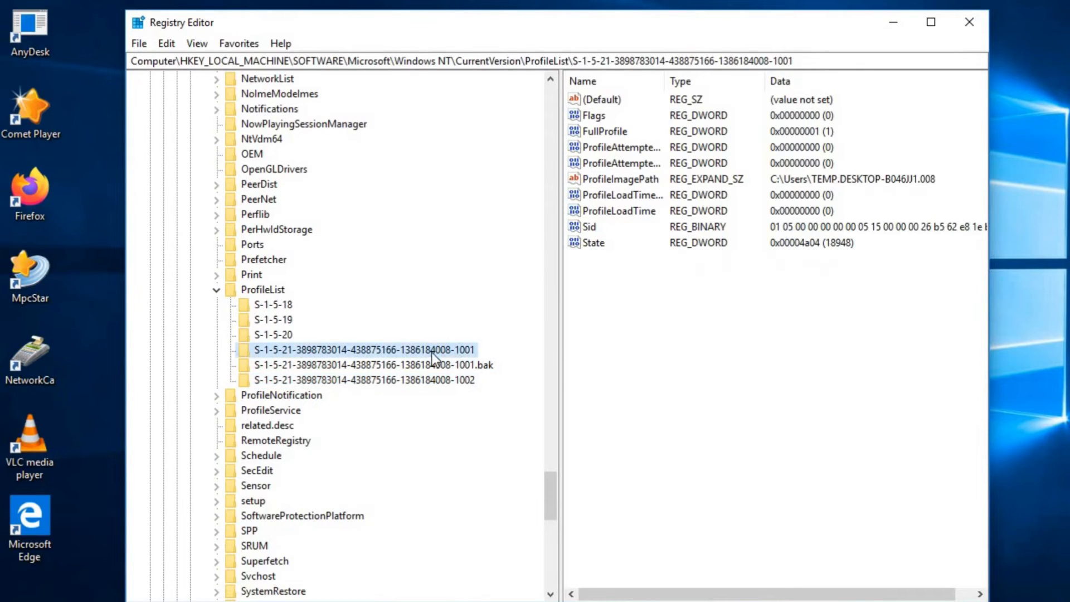
{"action": "mouse_move", "coordinate": [433, 359]}
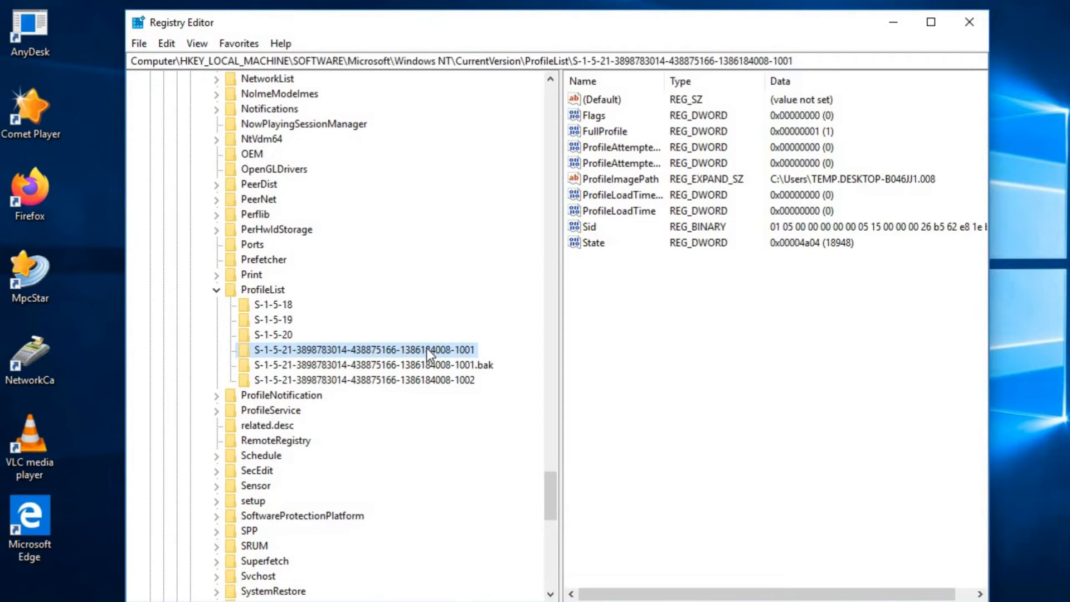
{"action": "mouse_move", "coordinate": [443, 364]}
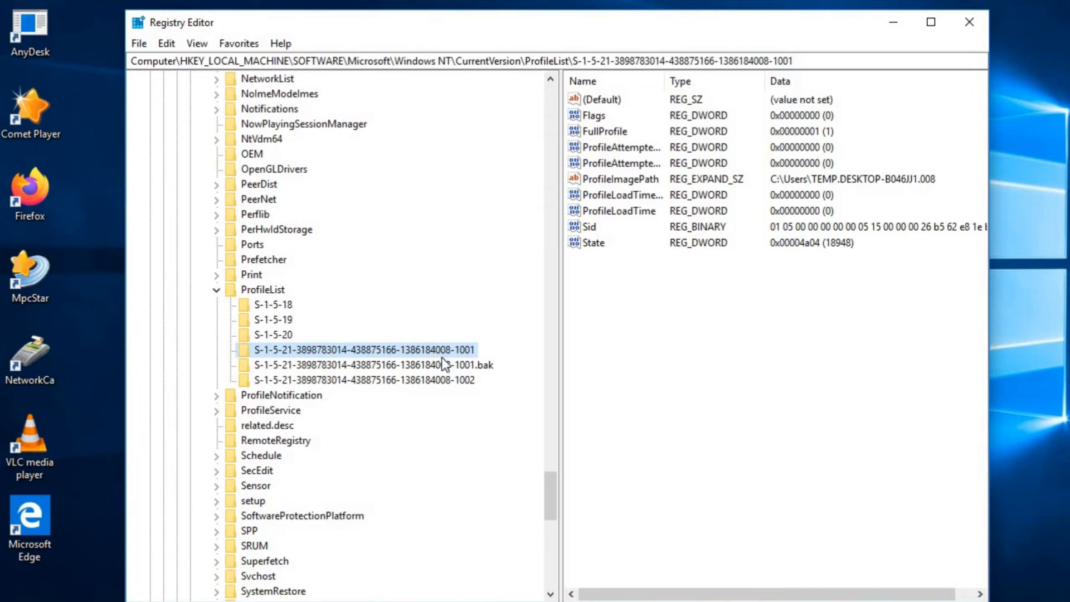
{"action": "mouse_move", "coordinate": [444, 365]}
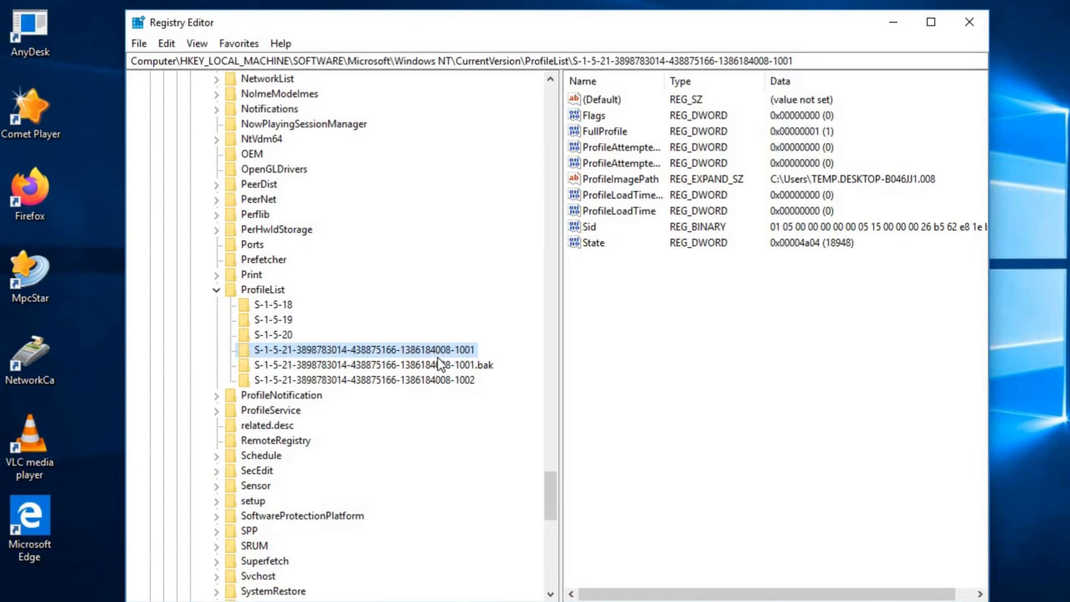
{"action": "mouse_move", "coordinate": [430, 355]}
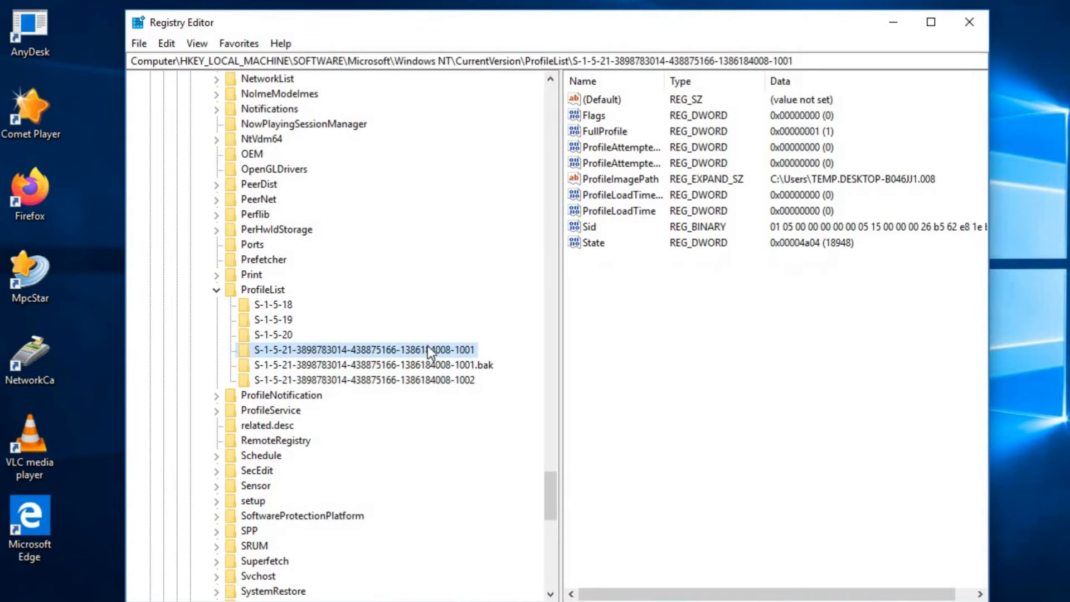
Delete the TEMP-pointing S-1-5-21-…-1001 key and confirm the deletion
{"action": "right_click", "coordinate": [360, 349]}
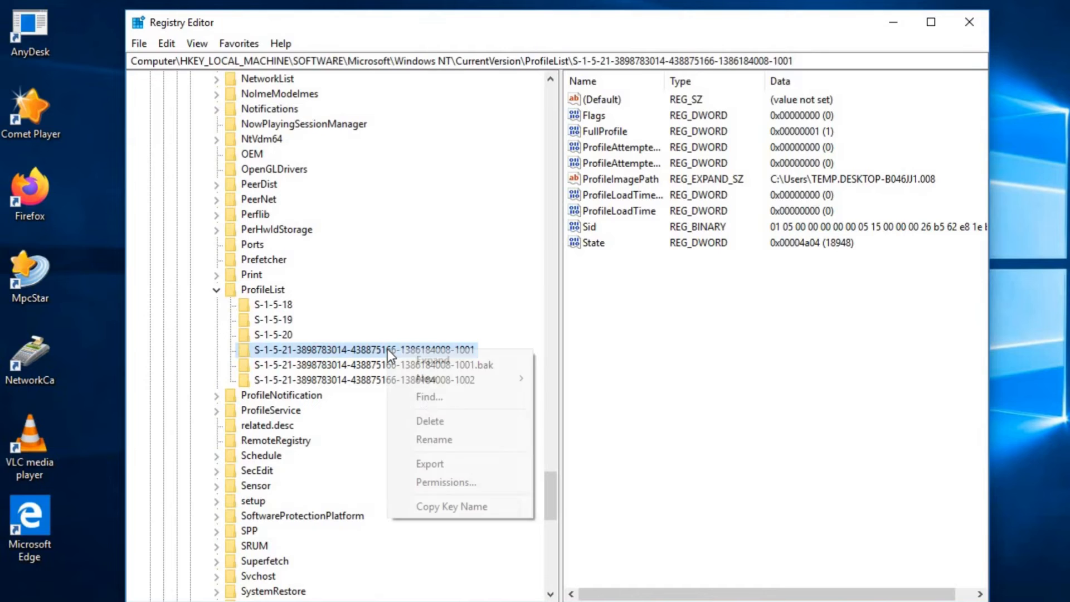
{"action": "left_click", "coordinate": [430, 421]}
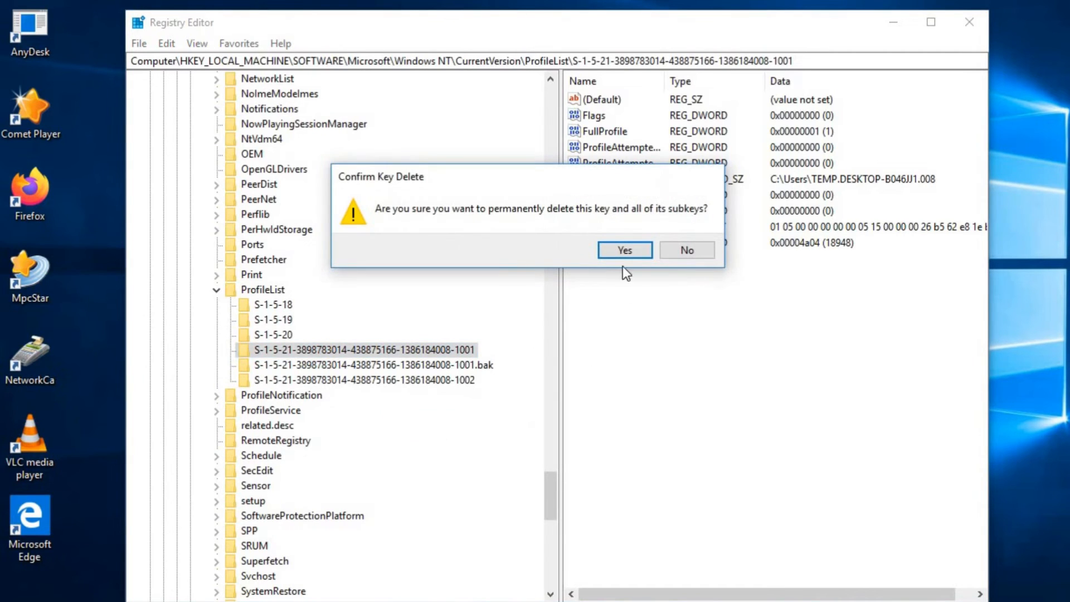
{"action": "left_click", "coordinate": [623, 249]}
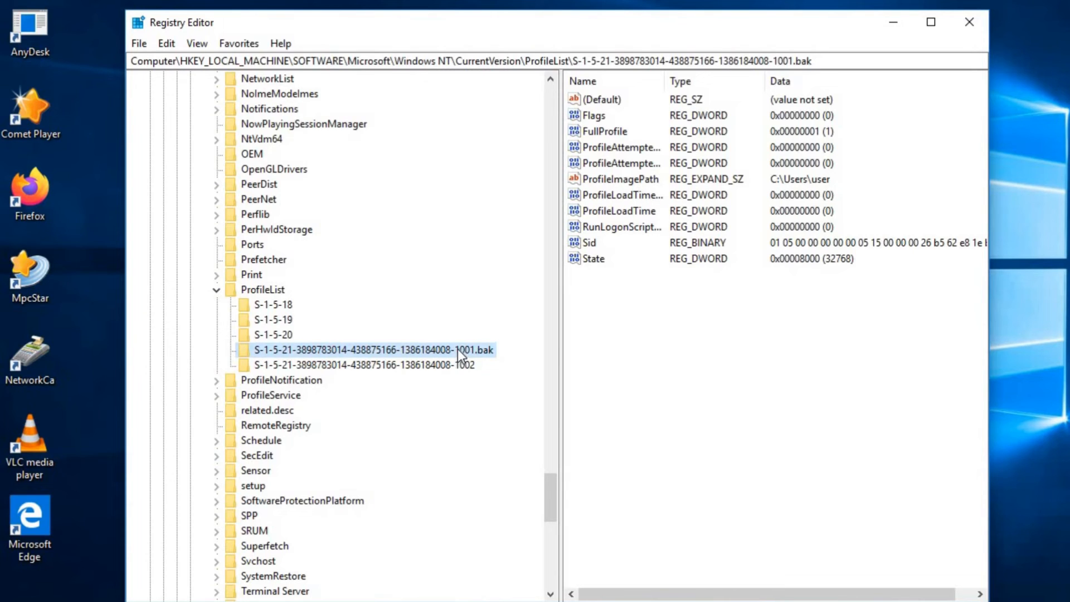
Rename the S-1-5-21-…-1001.bak key to drop '.bak', then close Registry Editor
{"action": "double_click", "coordinate": [362, 349]}
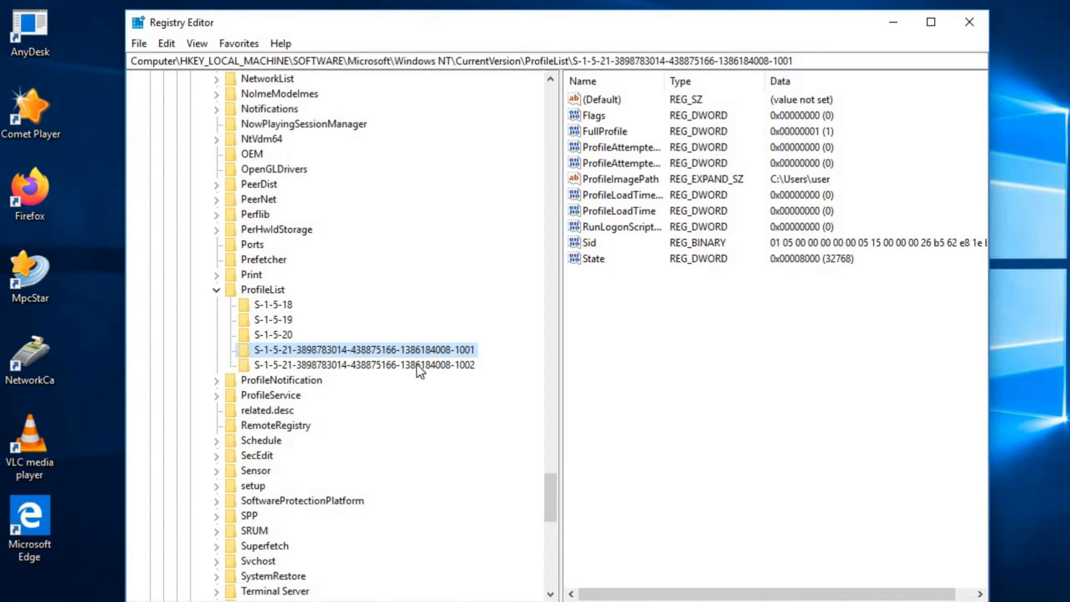
{"action": "mouse_move", "coordinate": [280, 339]}
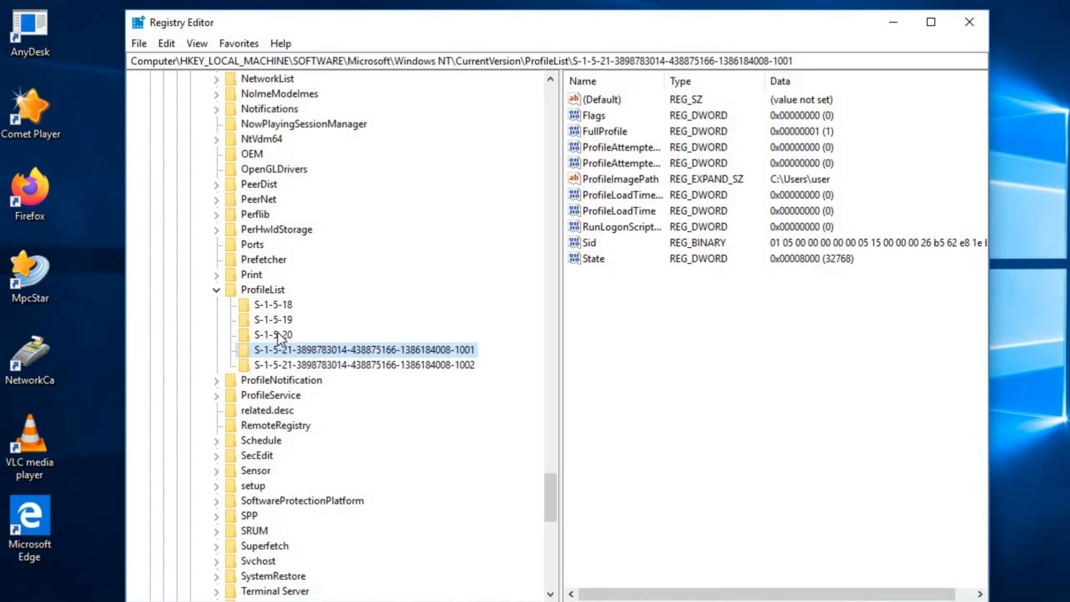
{"action": "left_click", "coordinate": [969, 22]}
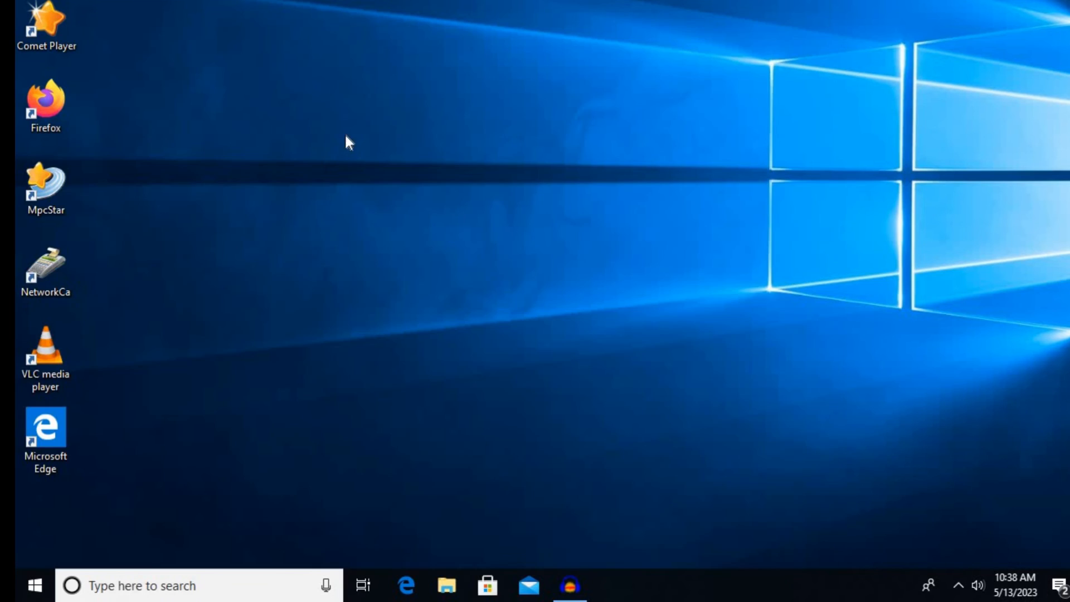
{"action": "mouse_move", "coordinate": [321, 80]}
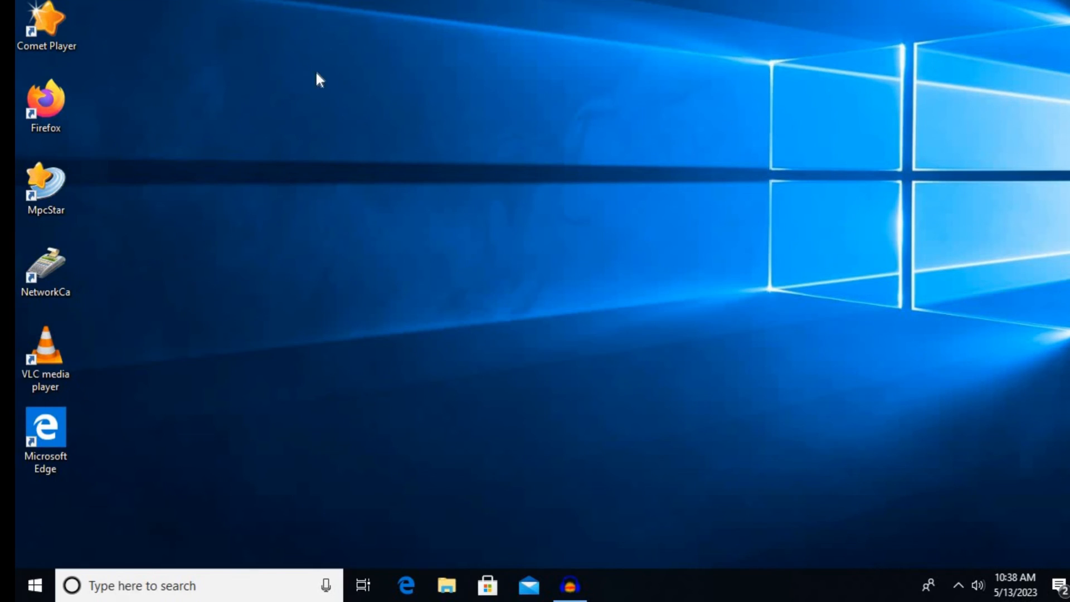
{"action": "mouse_move", "coordinate": [507, 209]}
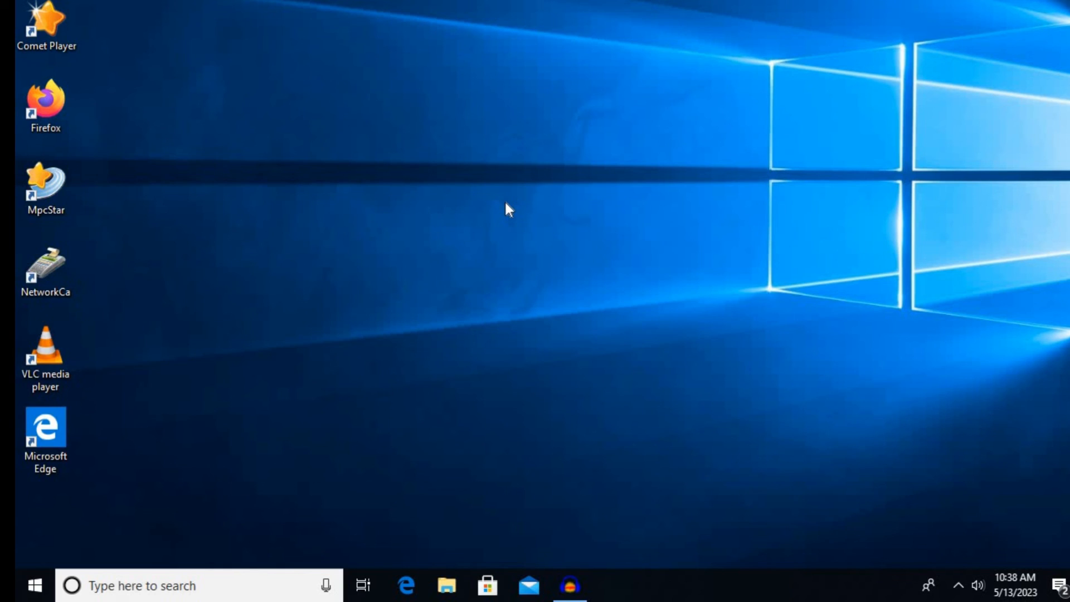
{"action": "mouse_move", "coordinate": [469, 205]}
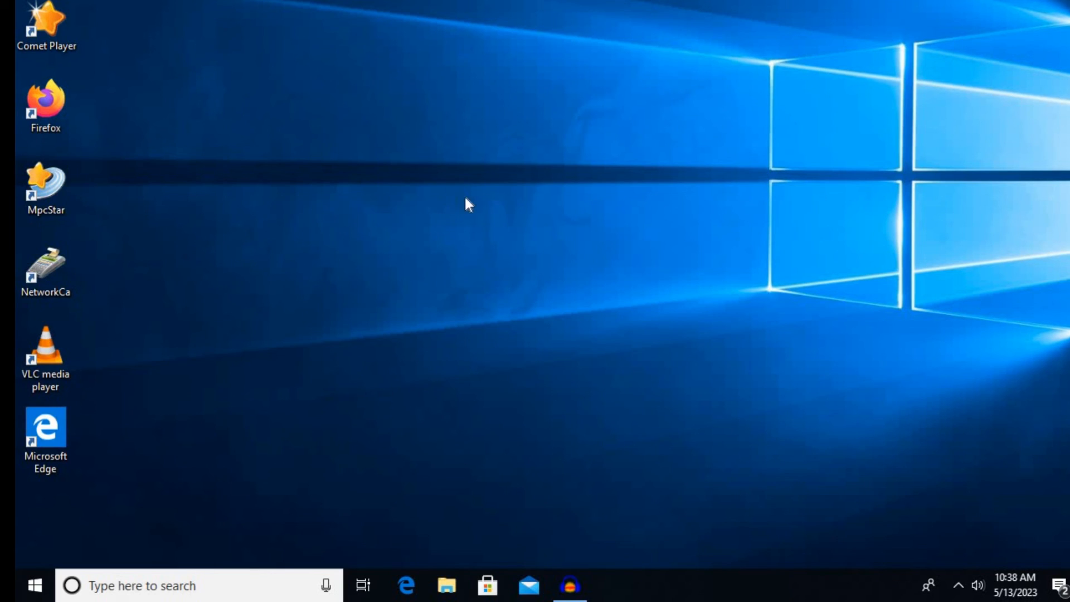
{"action": "mouse_move", "coordinate": [361, 198]}
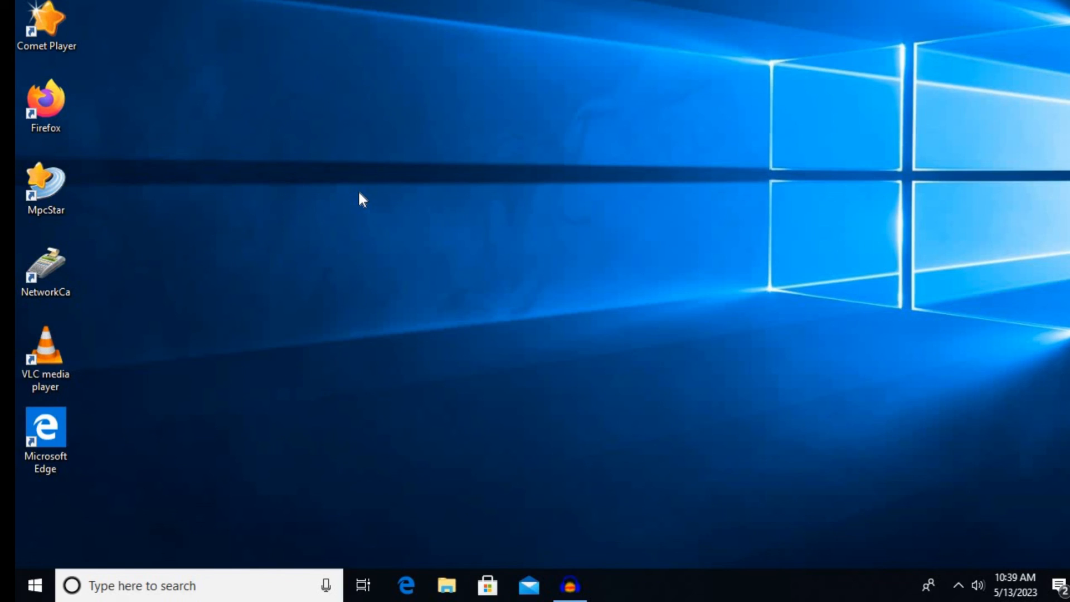
{"action": "mouse_move", "coordinate": [297, 181]}
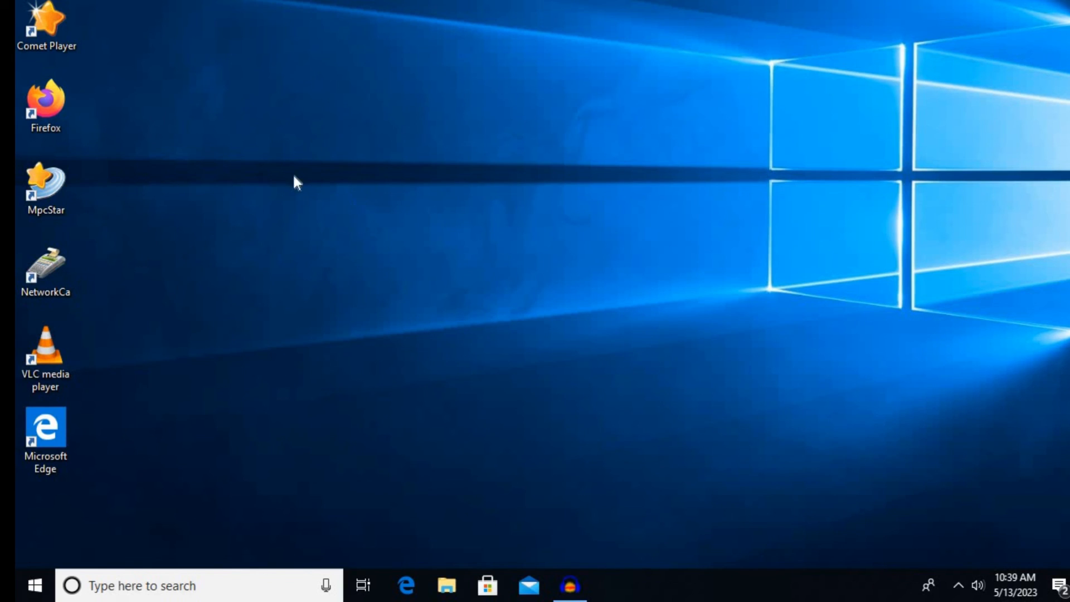
{"action": "mouse_move", "coordinate": [249, 134]}
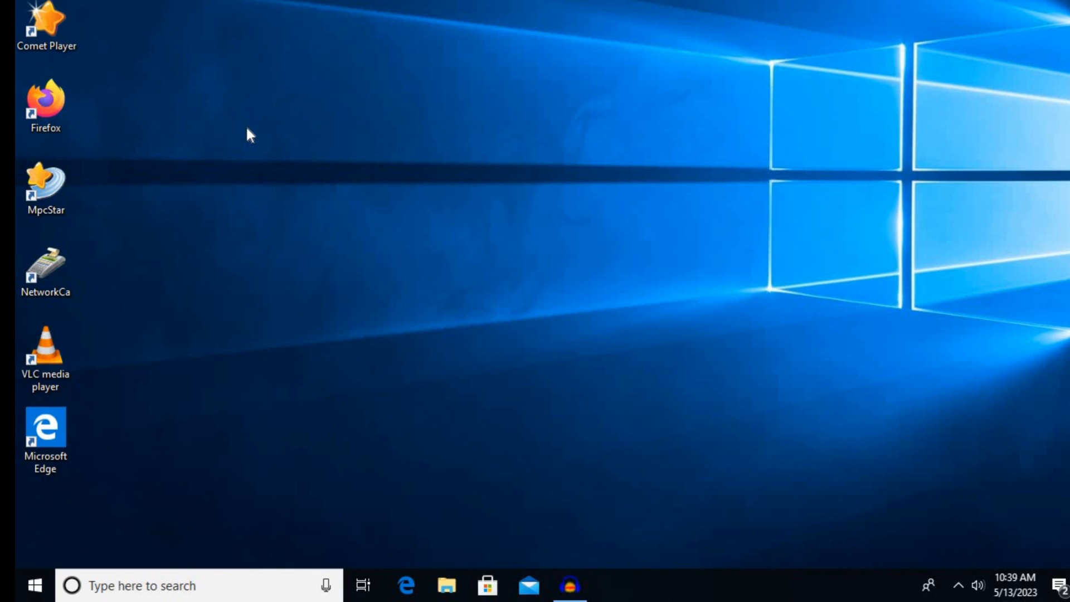
{"action": "mouse_move", "coordinate": [290, 152]}
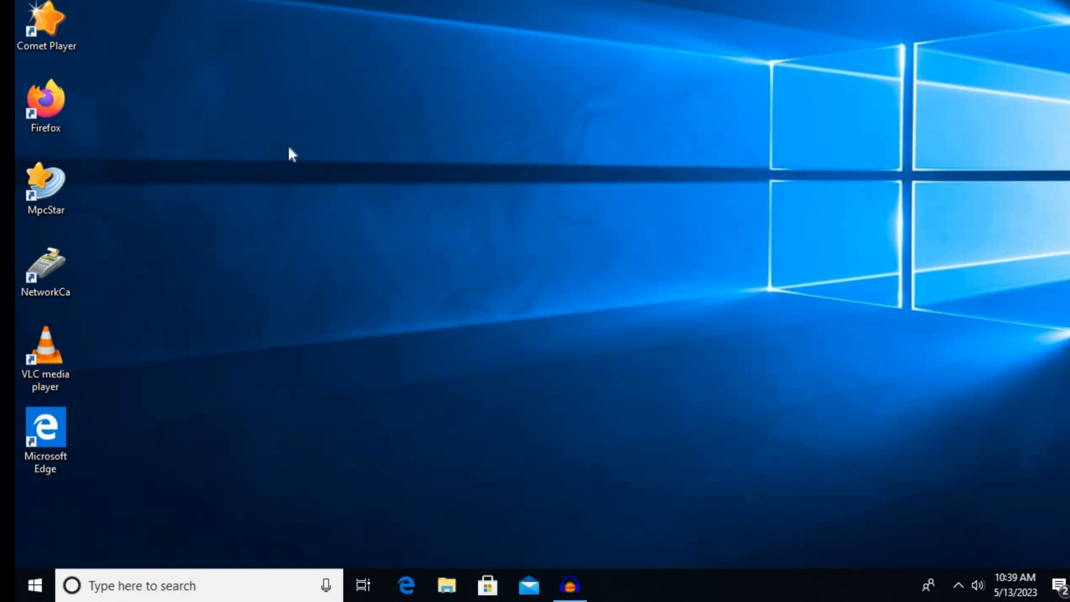